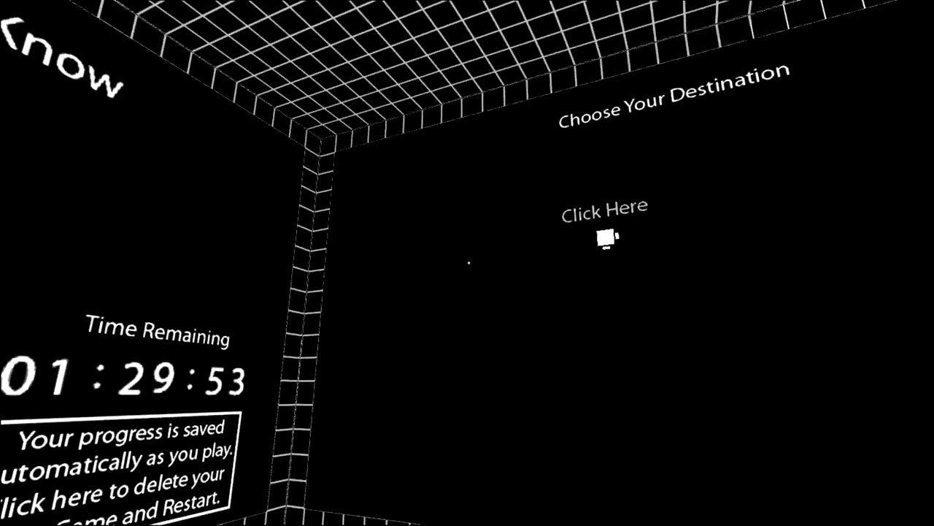
- Choose a destination on the hub map and arrive in the white corridor with the JUMP!! sign
left_click(603, 233)
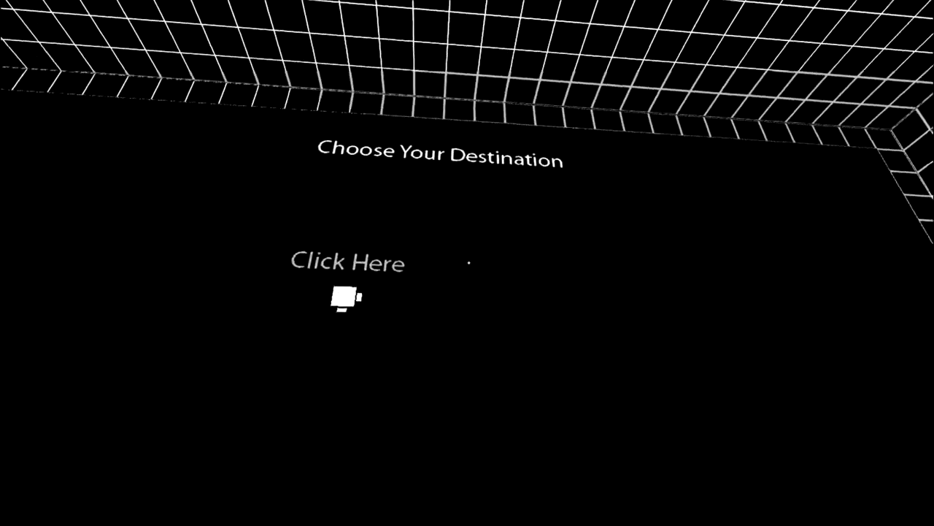
left_click(347, 263)
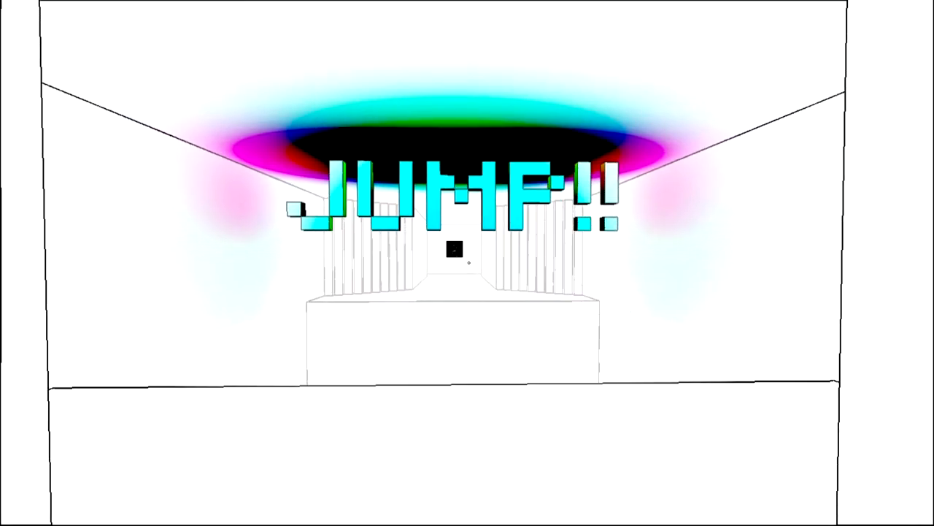